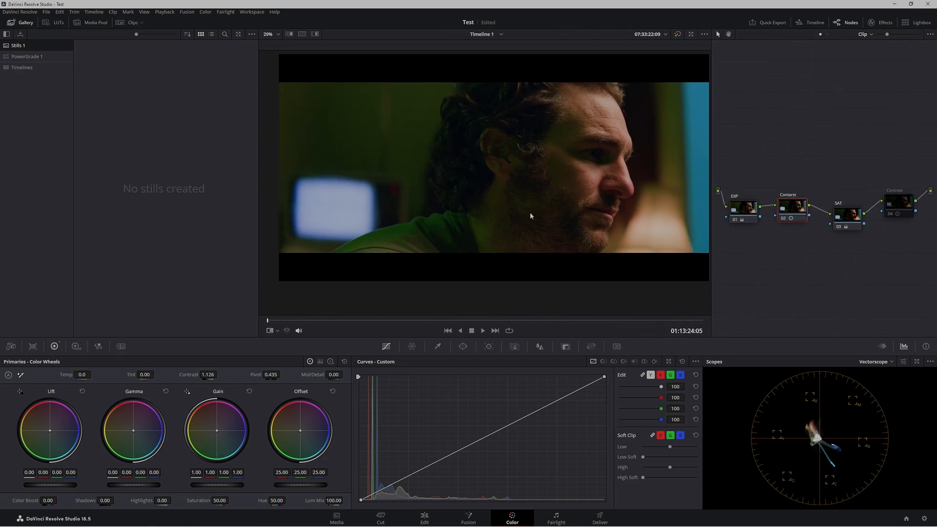
pyautogui.moveTo(795, 236)
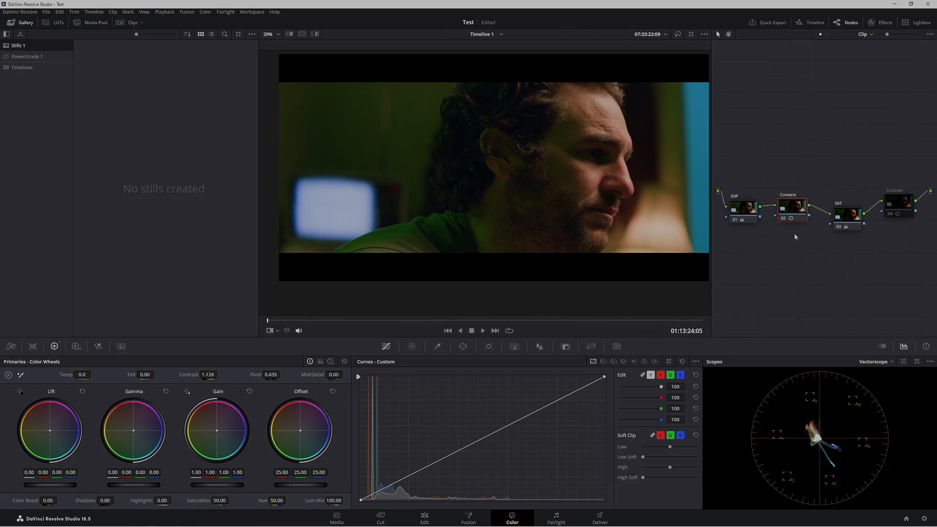
# Step: Widen the Nodes panel and reposition the Contrast and SAT nodes for a clearer chain view
pyautogui.click(843, 212)
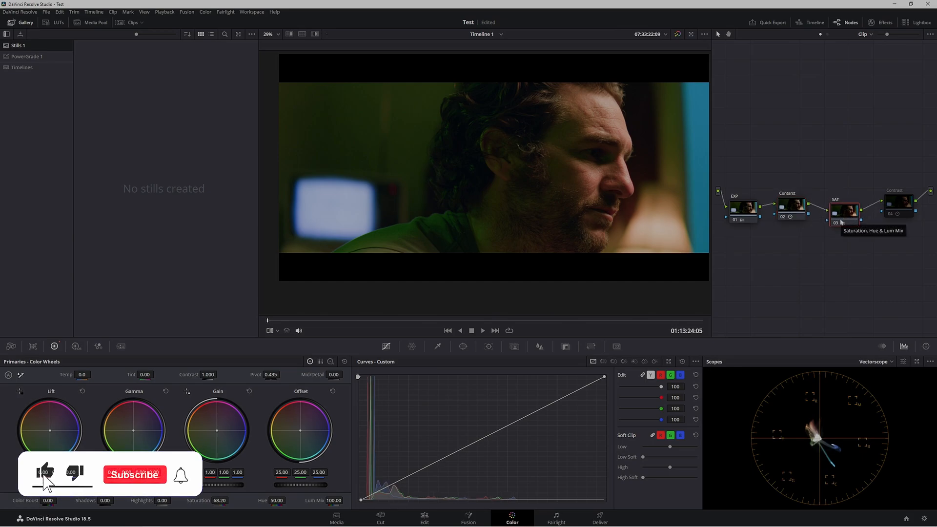
pyautogui.click(135, 475)
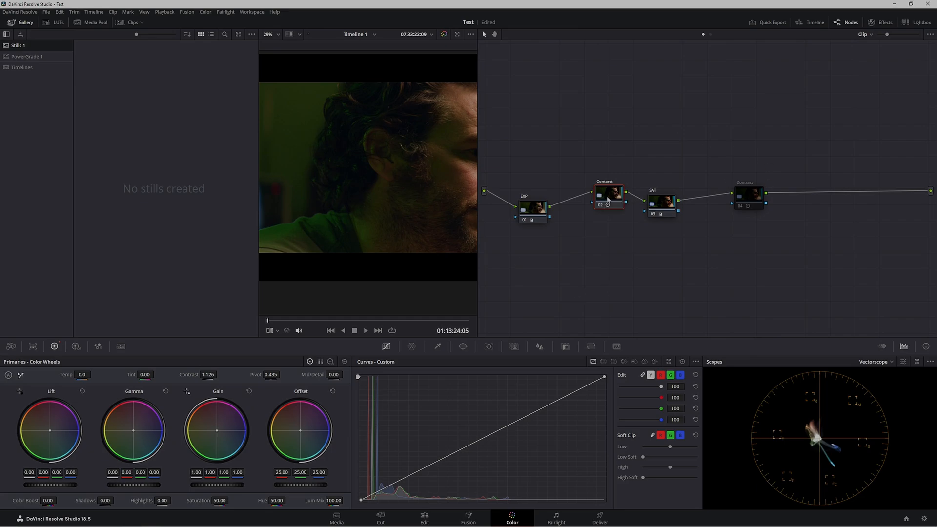
pyautogui.click(603, 197)
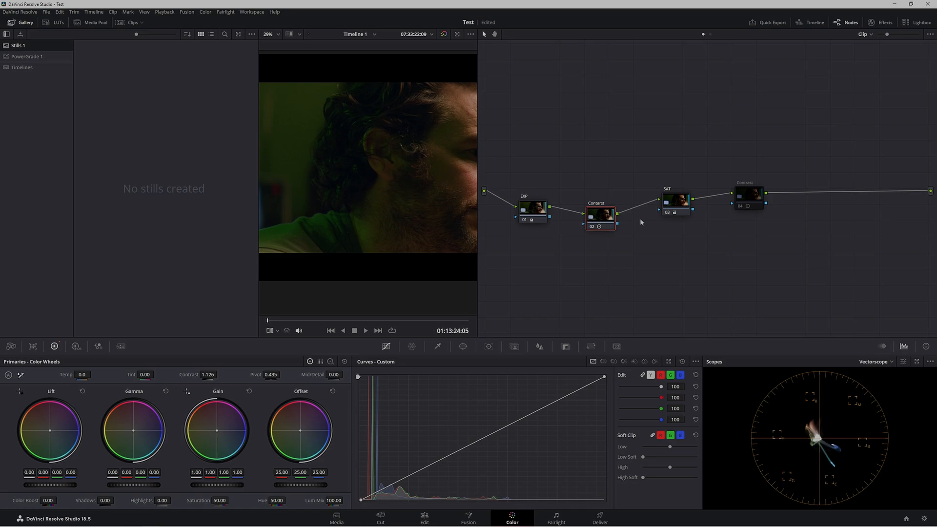
pyautogui.click(674, 199)
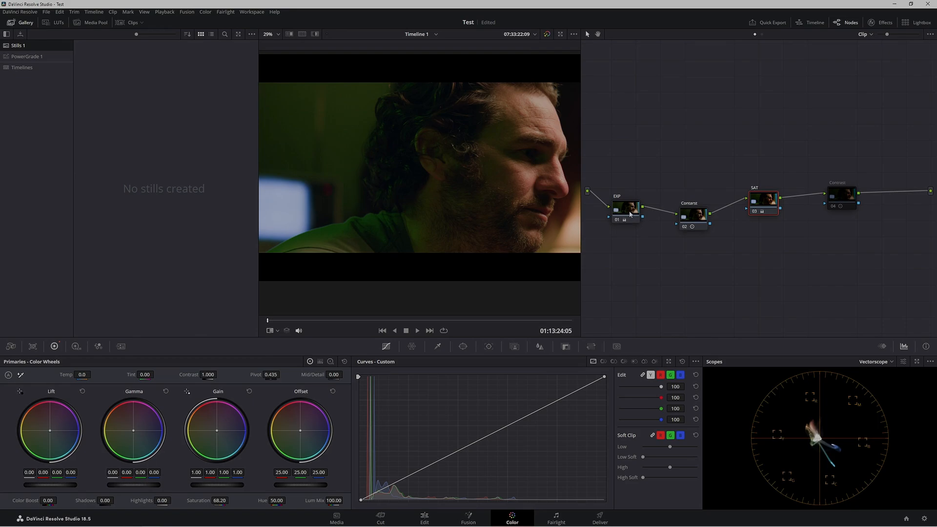
# Step: Review the EXP and SAT nodes and grab a gallery still of the contrast-before-saturation grade
pyautogui.click(625, 209)
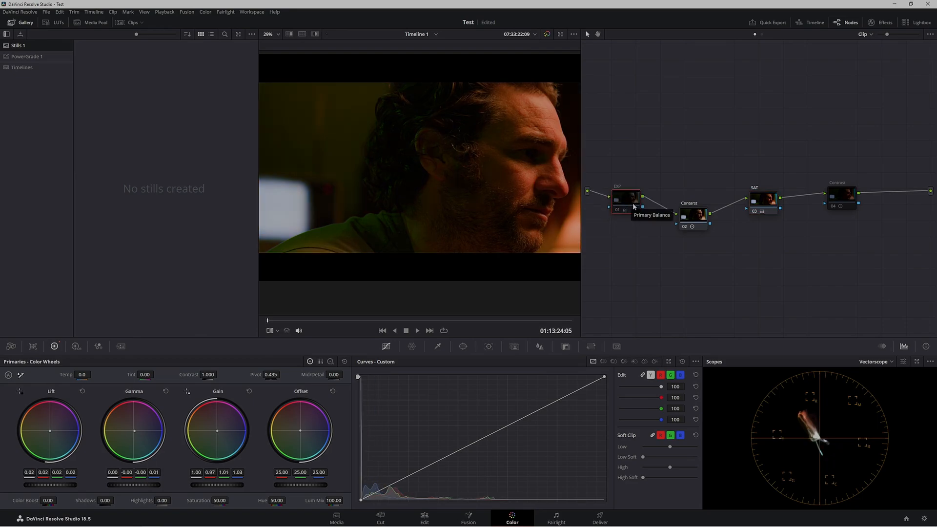
pyautogui.moveTo(583, 166)
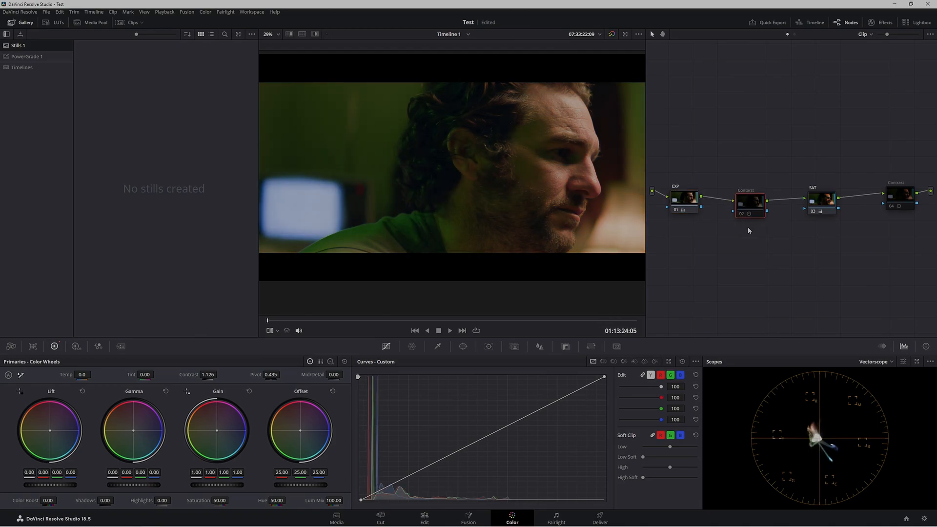
pyautogui.click(820, 202)
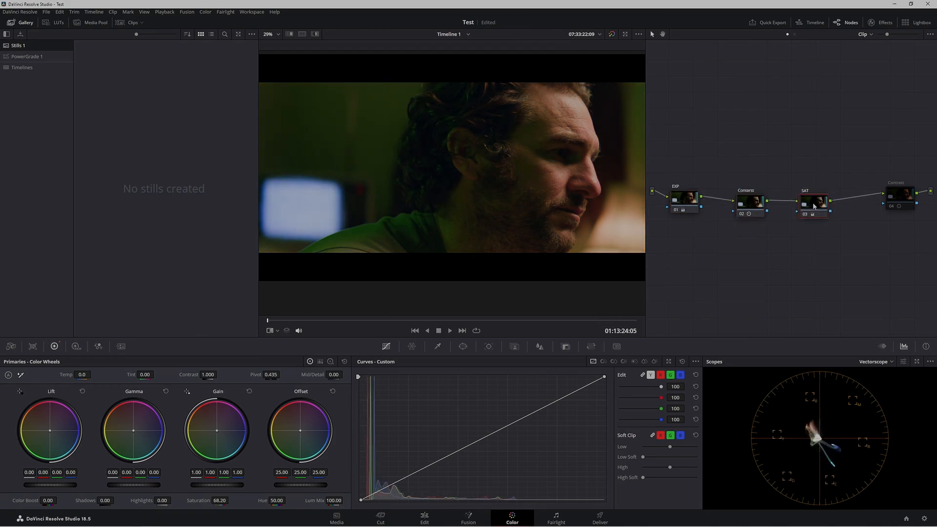
pyautogui.click(746, 202)
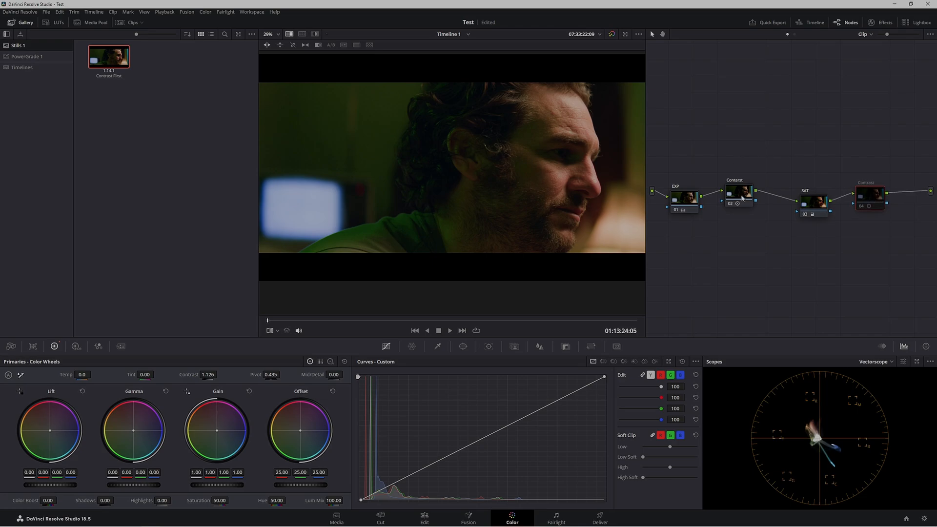
# Step: Select the first Contrast node and switch the viewer to Enhanced Viewer mode
pyautogui.click(740, 197)
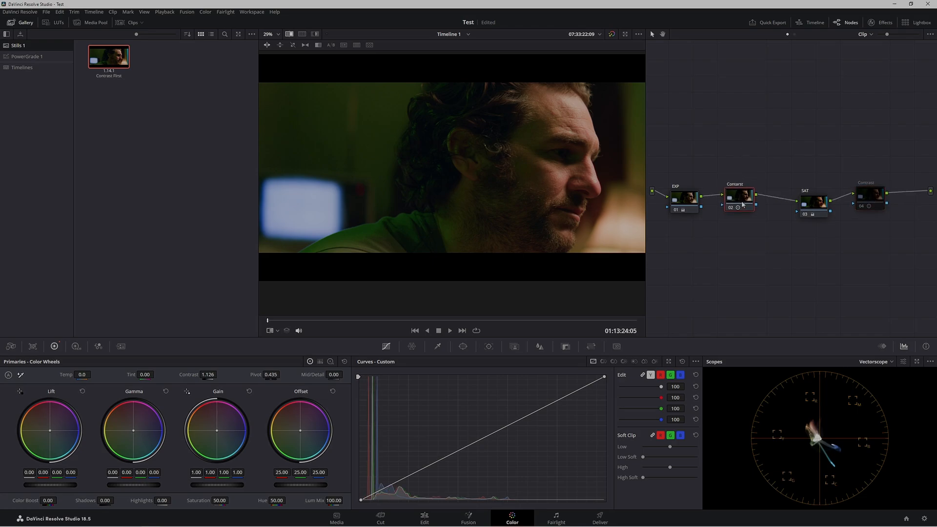
pyautogui.click(867, 195)
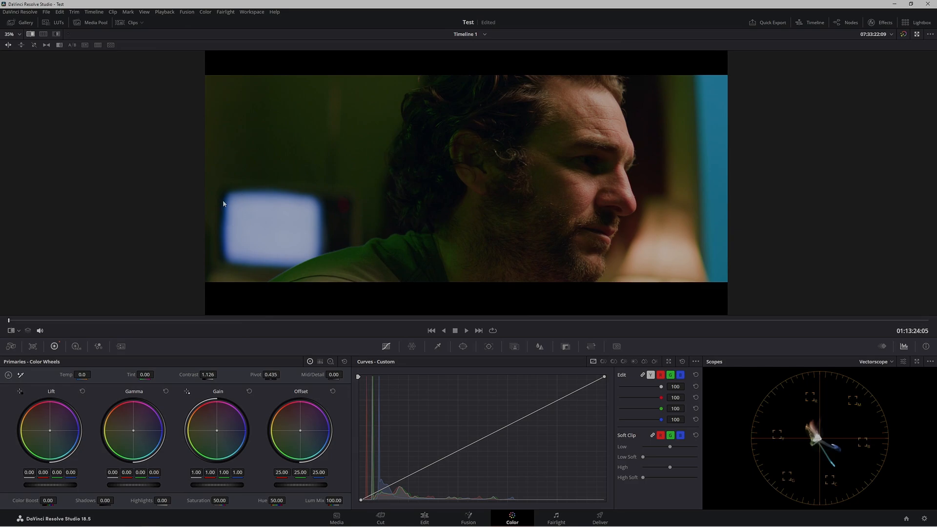
pyautogui.moveTo(512, 186)
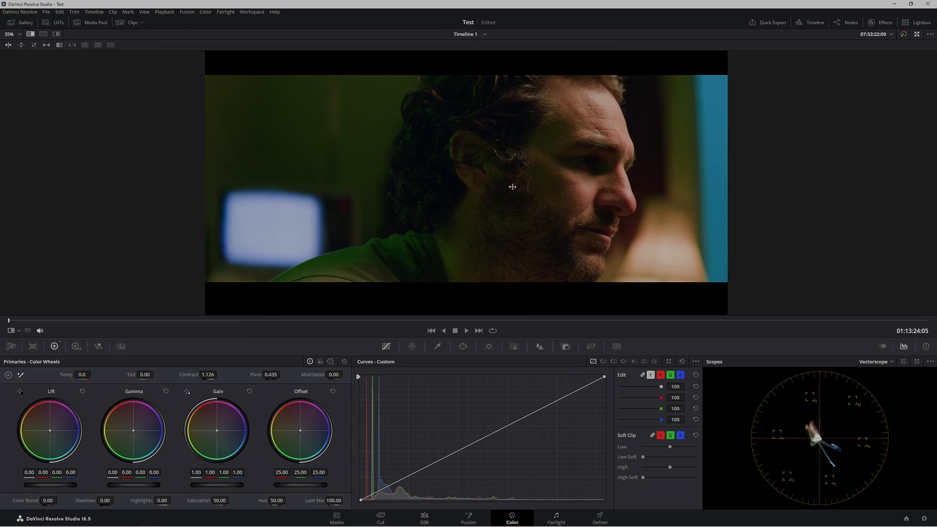
pyautogui.moveTo(716, 178)
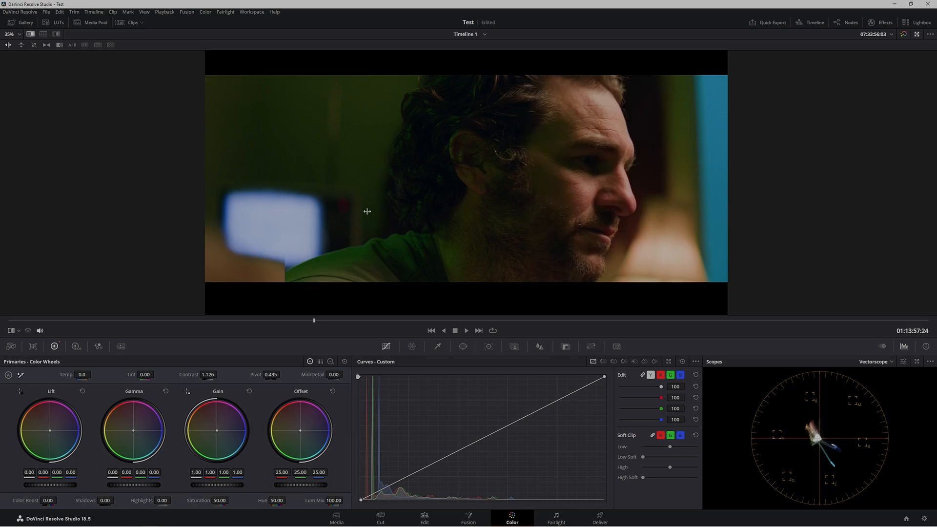
# Step: Exit Enhanced Viewer back to the normal color page layout
pyautogui.click(846, 22)
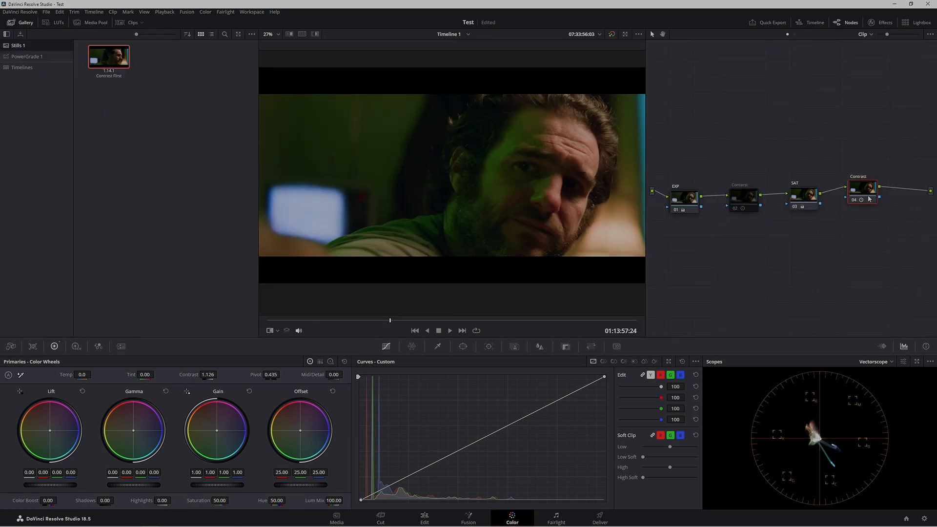
pyautogui.click(796, 197)
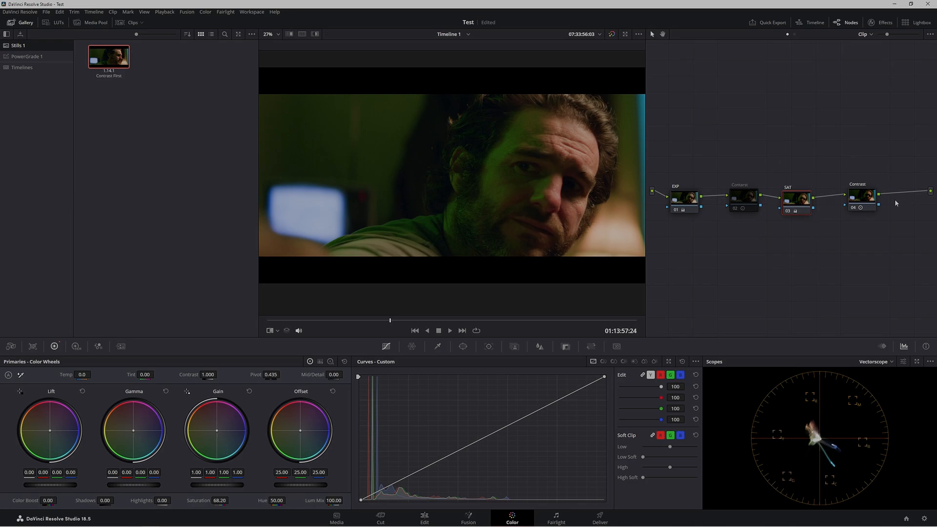
pyautogui.click(796, 197)
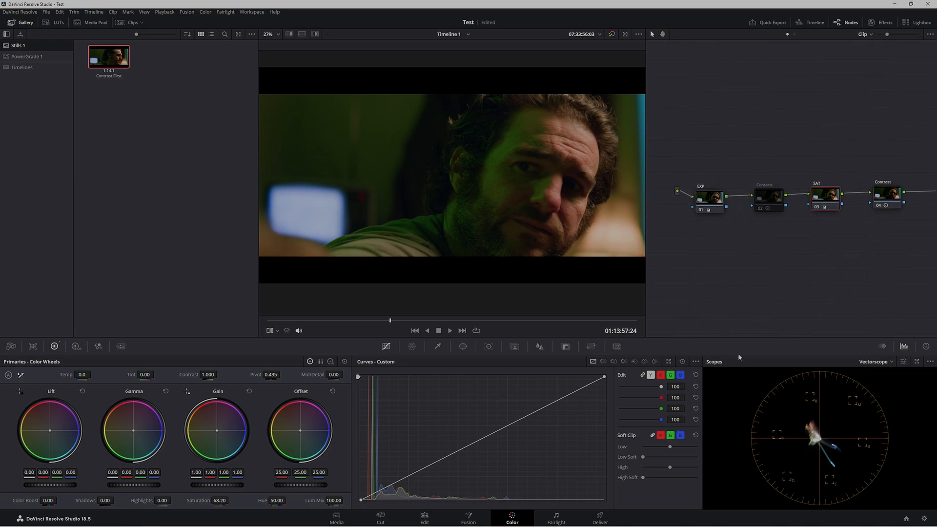
pyautogui.click(888, 194)
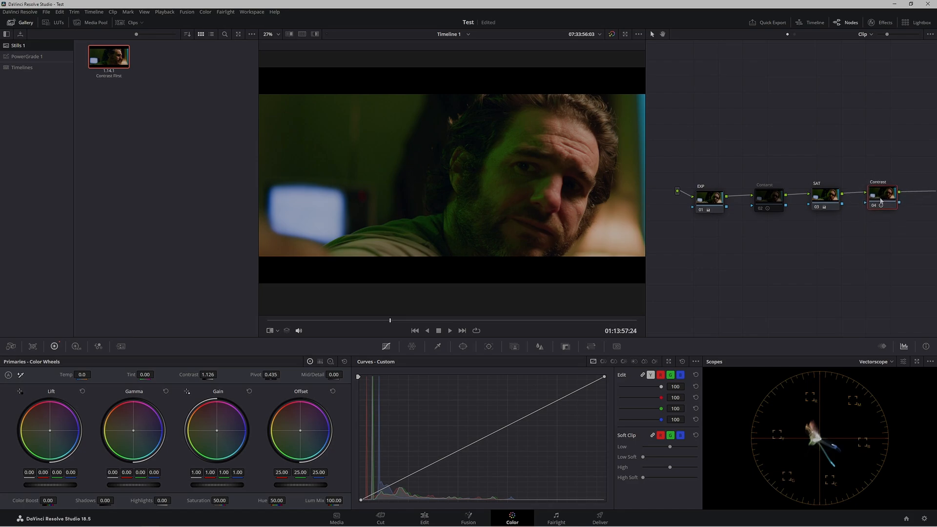
pyautogui.click(764, 209)
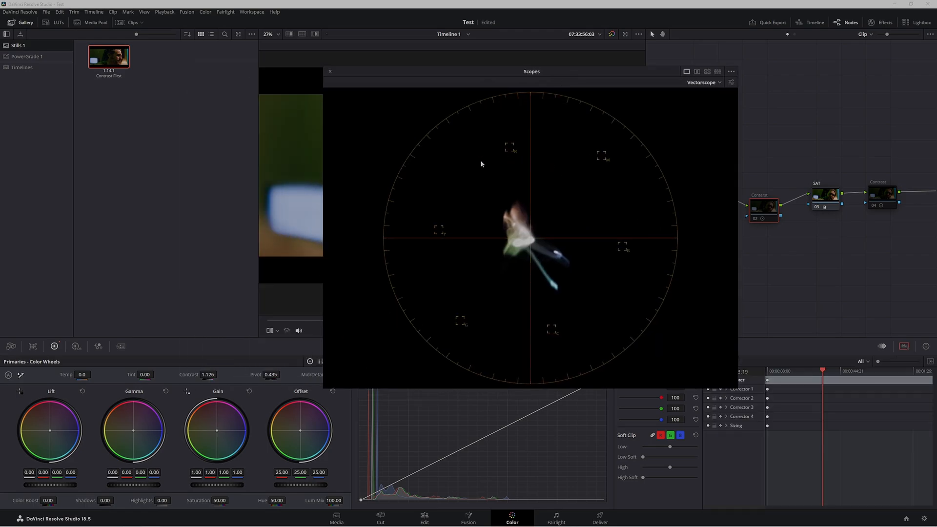
pyautogui.moveTo(530, 178)
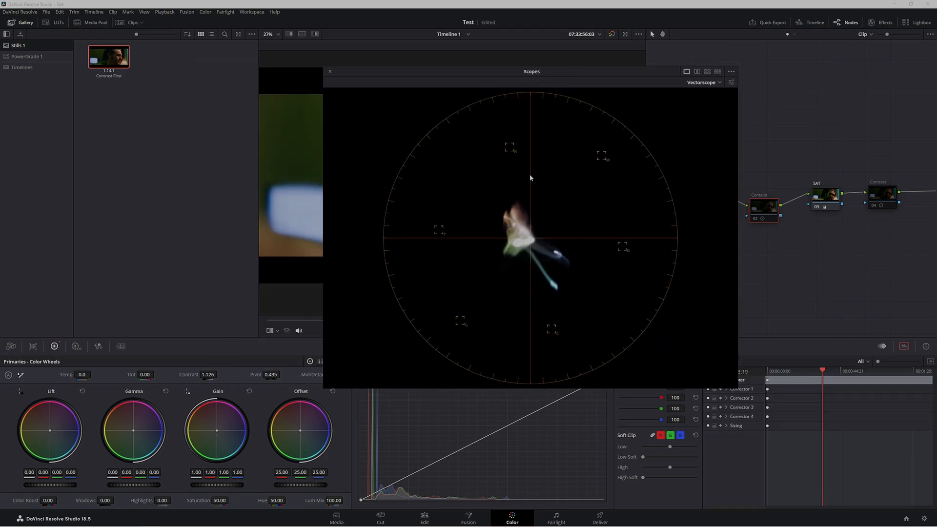
pyautogui.moveTo(710, 241)
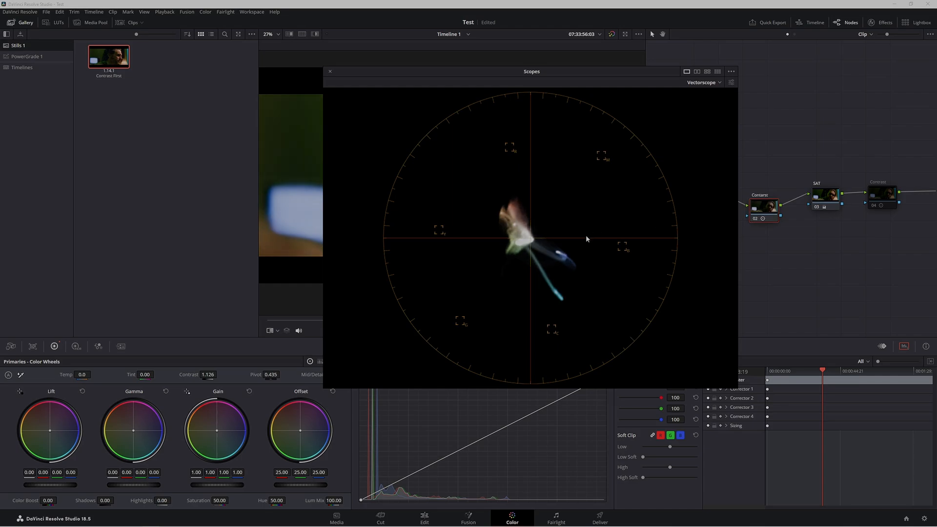
pyautogui.moveTo(517, 208)
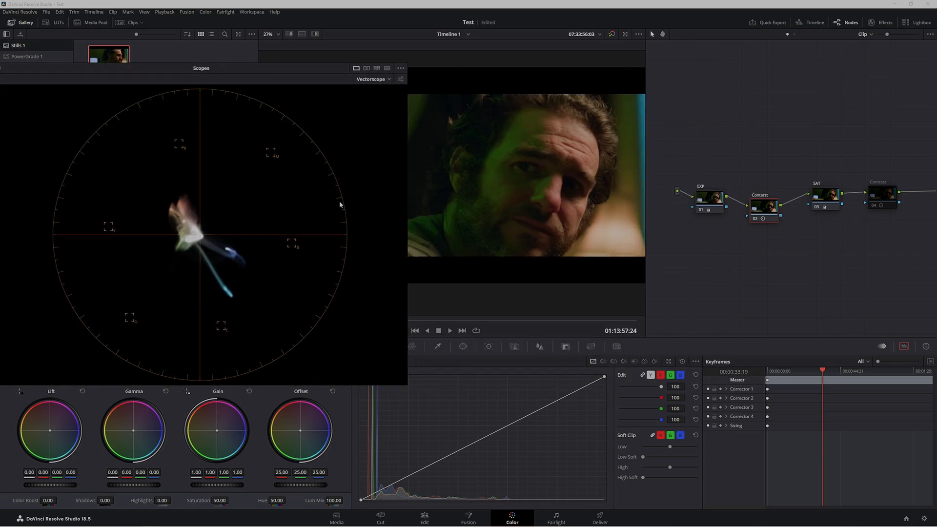
pyautogui.moveTo(574, 212)
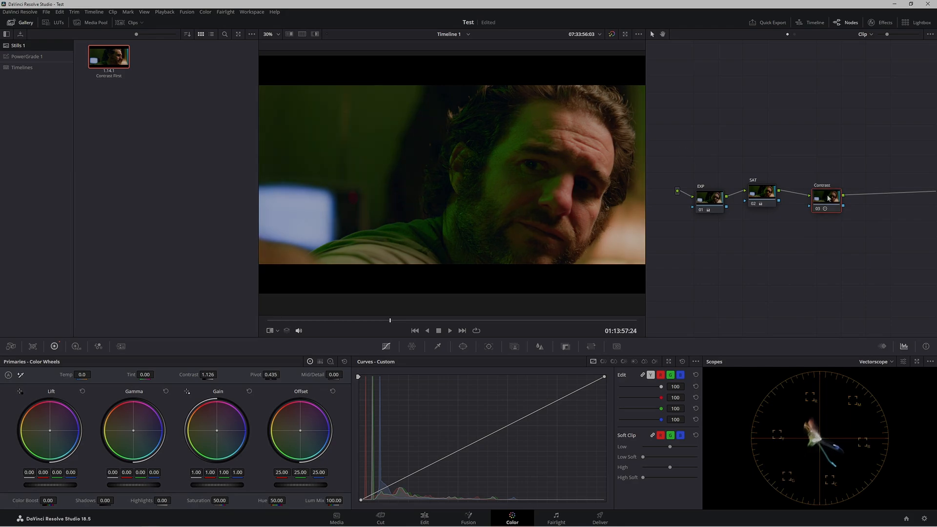
# Step: Select the SAT node ahead of dragging Contrast between EXP and SAT
pyautogui.click(761, 195)
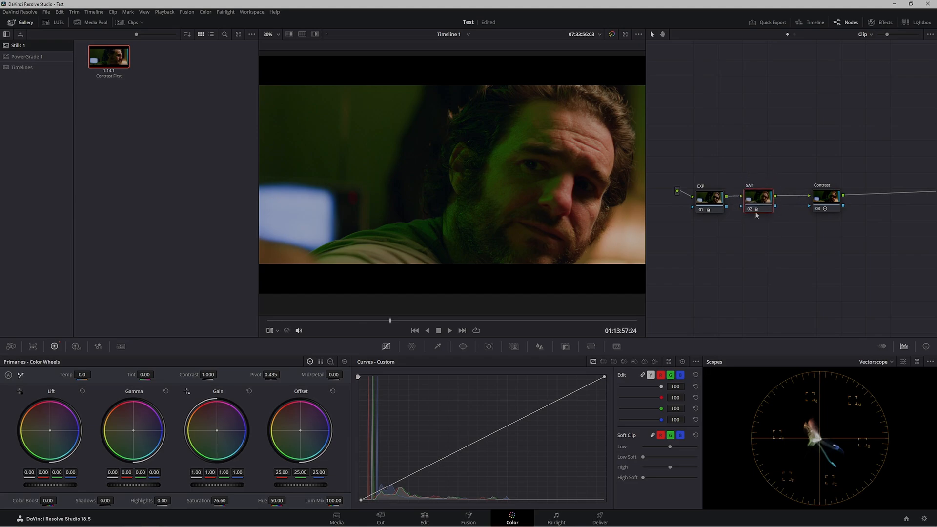
pyautogui.moveTo(757, 209)
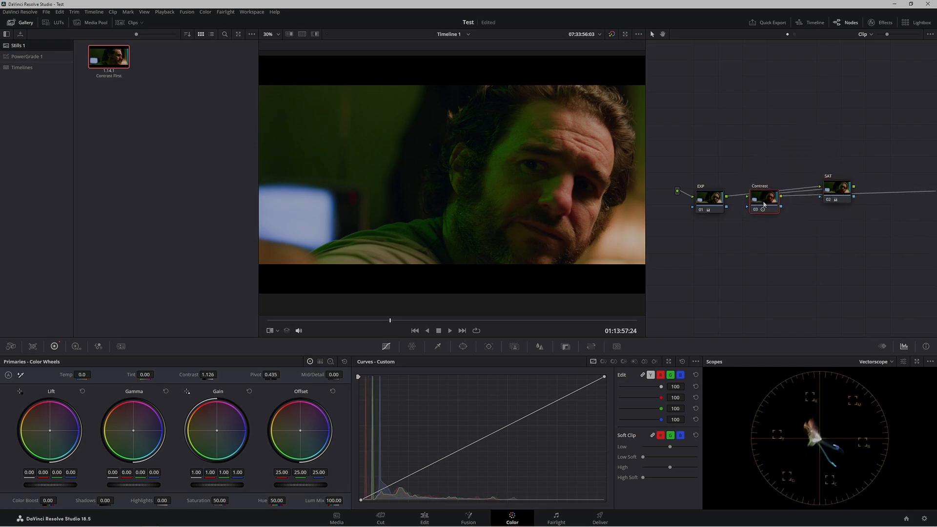
pyautogui.click(836, 202)
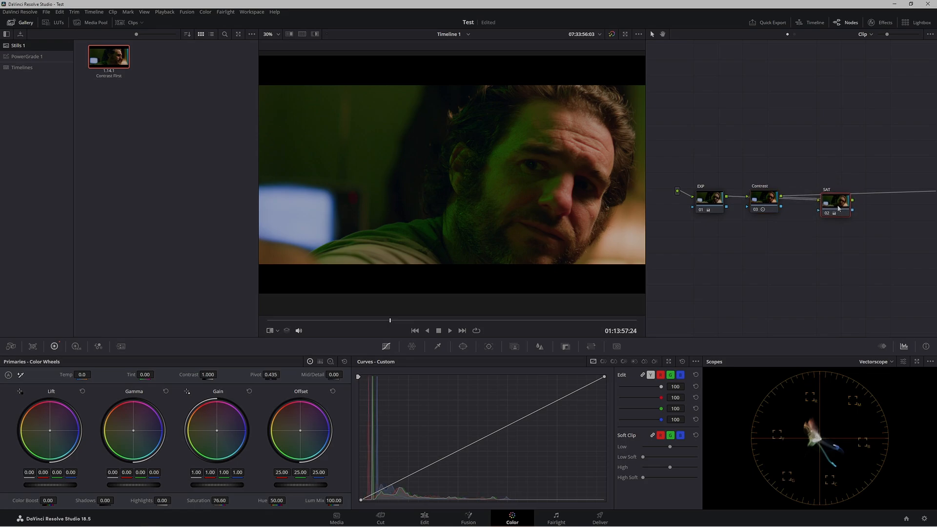
pyautogui.moveTo(680, 126)
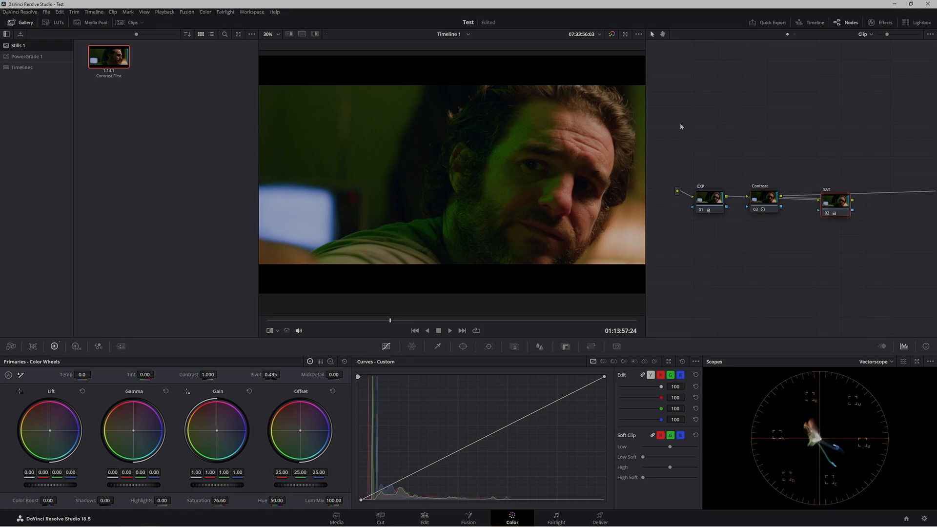
pyautogui.moveTo(521, 183)
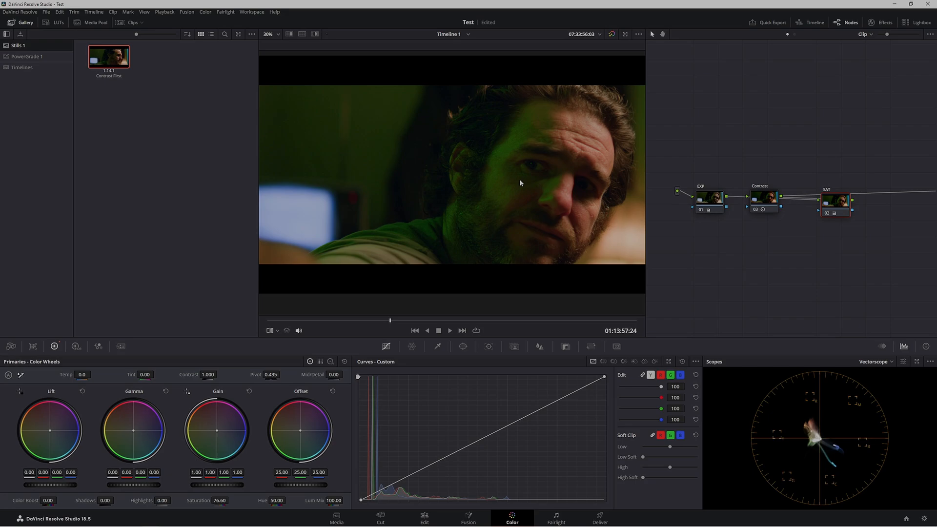
pyautogui.moveTo(648, 133)
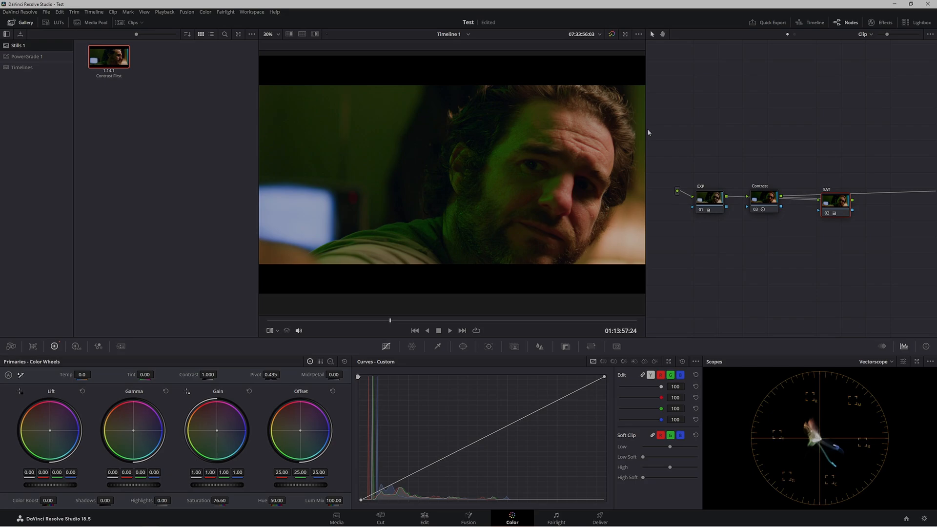